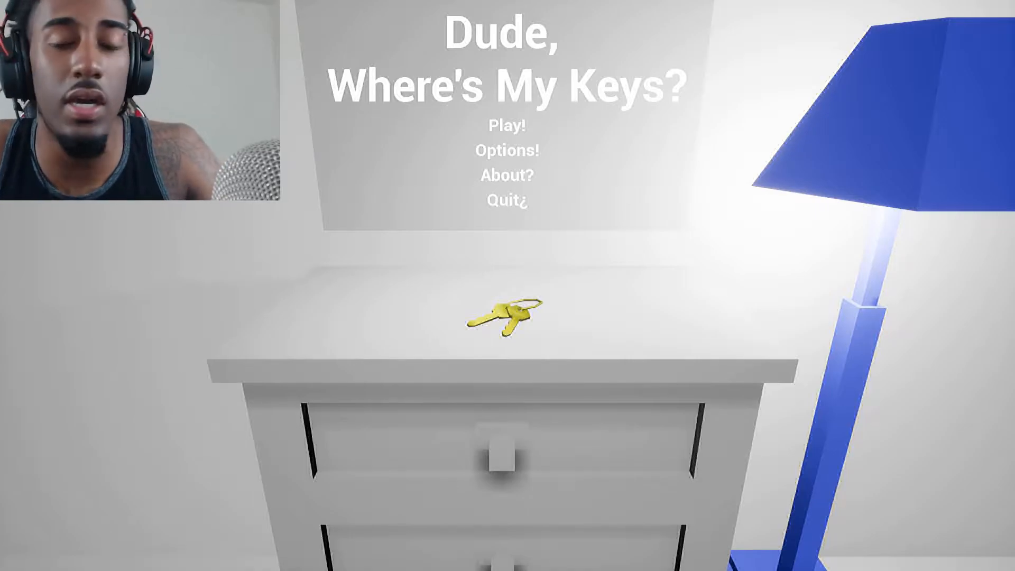
left_click(508, 126)
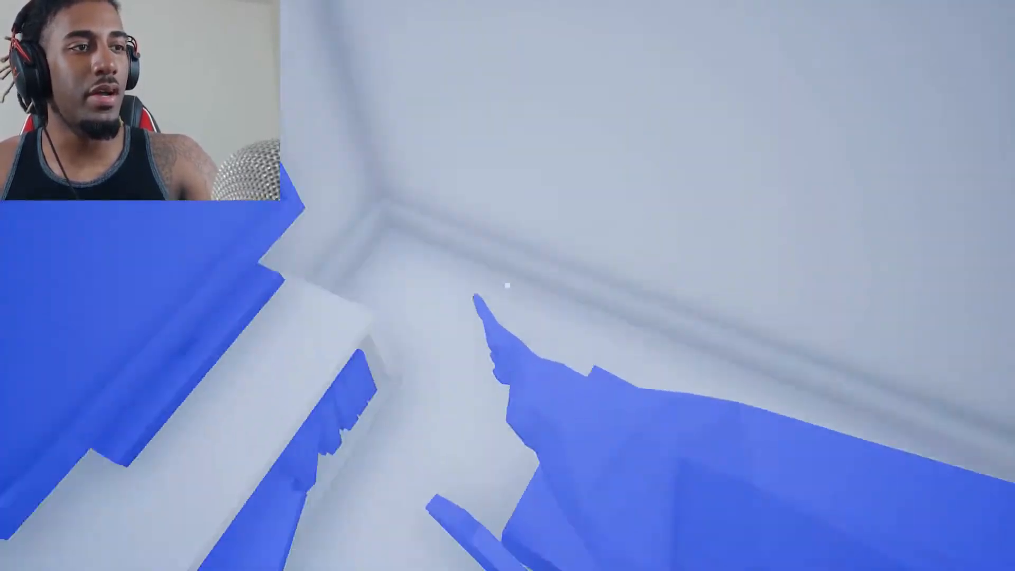
mouse_move(506, 291)
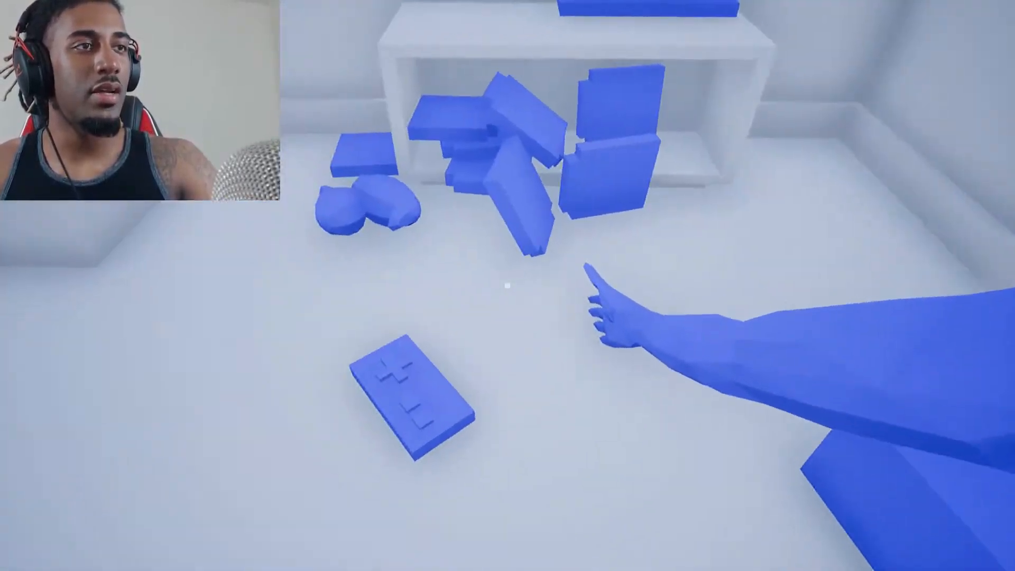